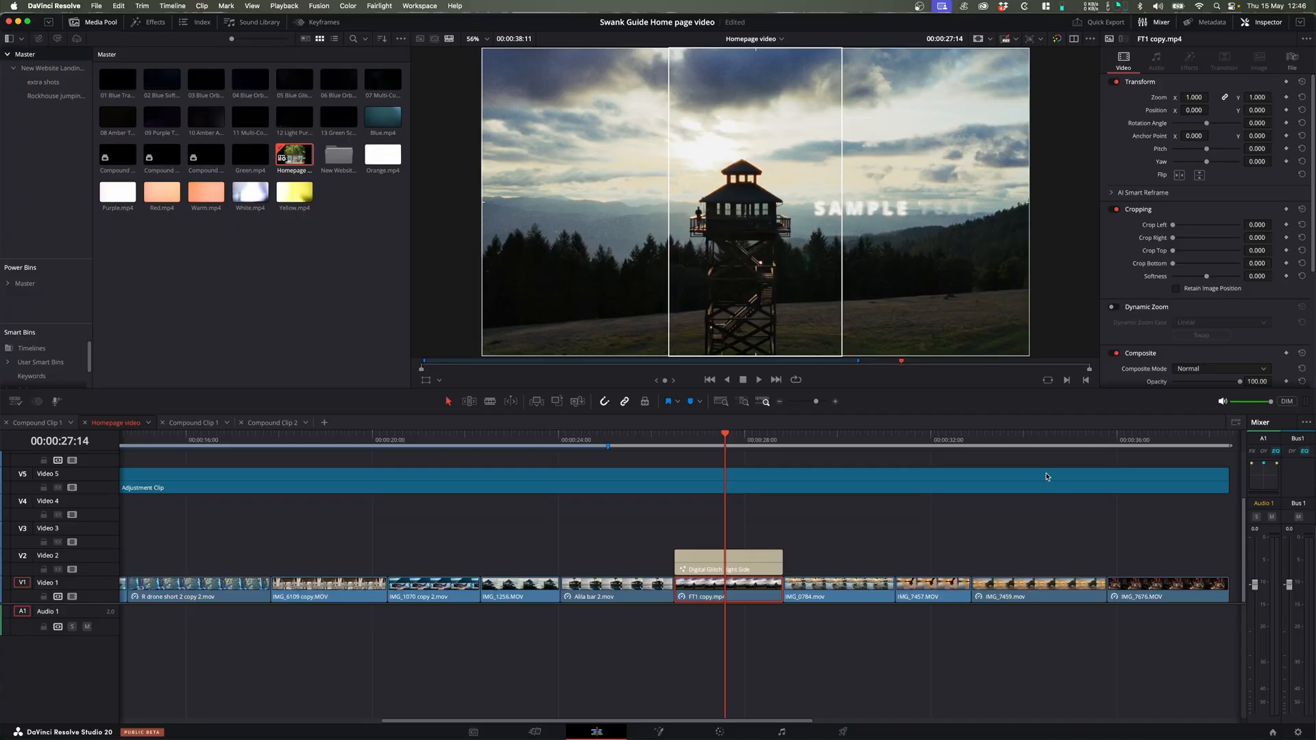
mouse_move(741, 532)
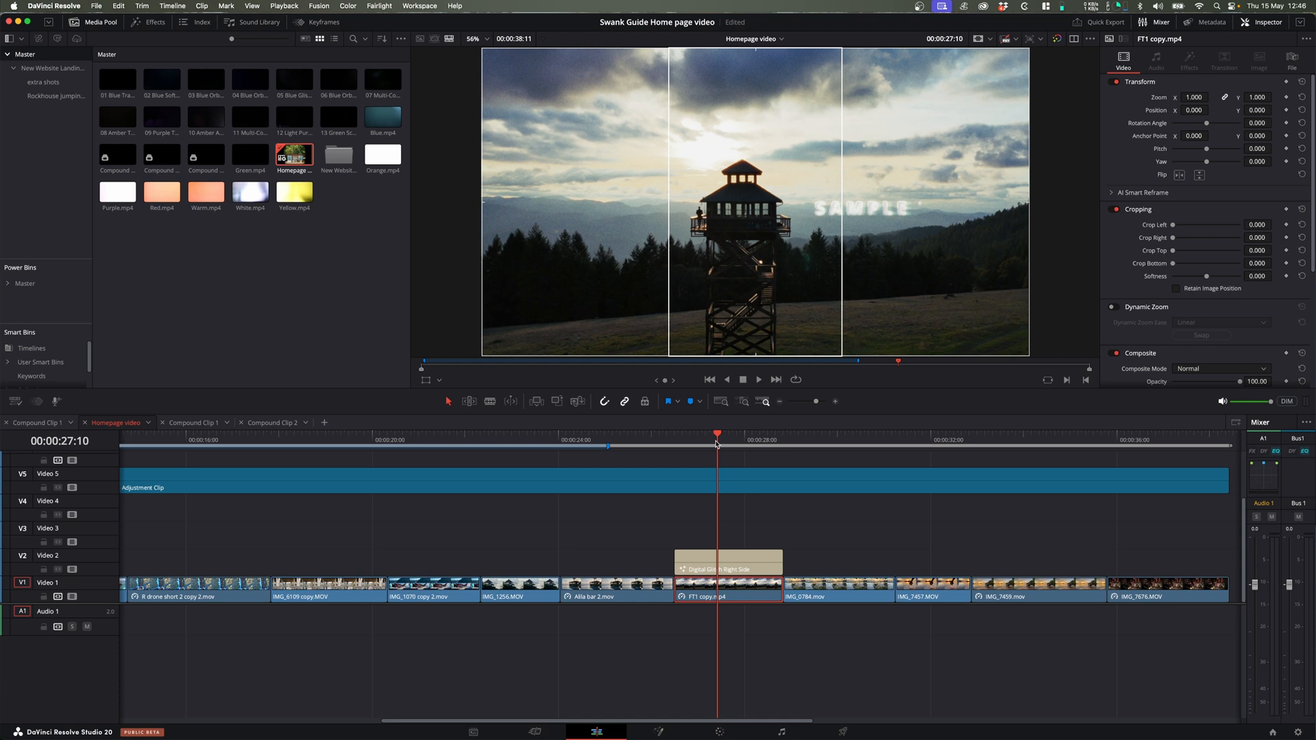
mouse_move(814, 363)
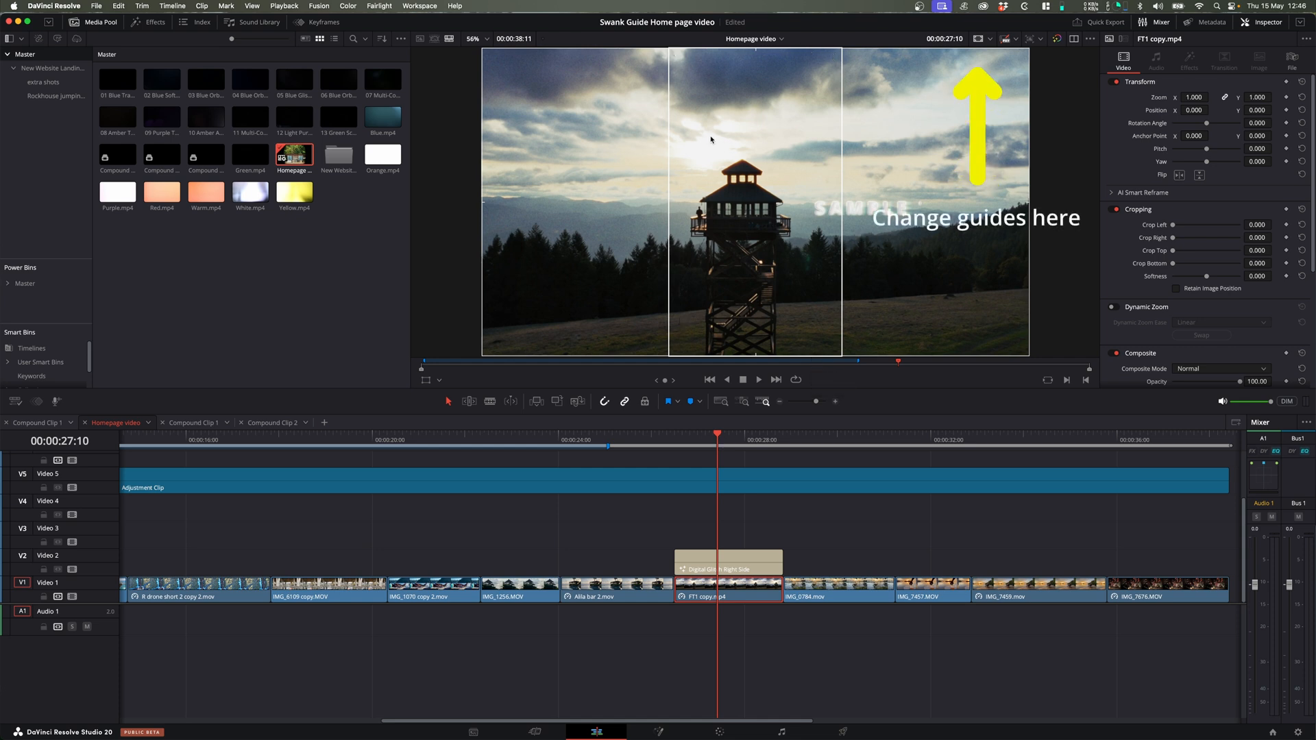
mouse_move(724, 233)
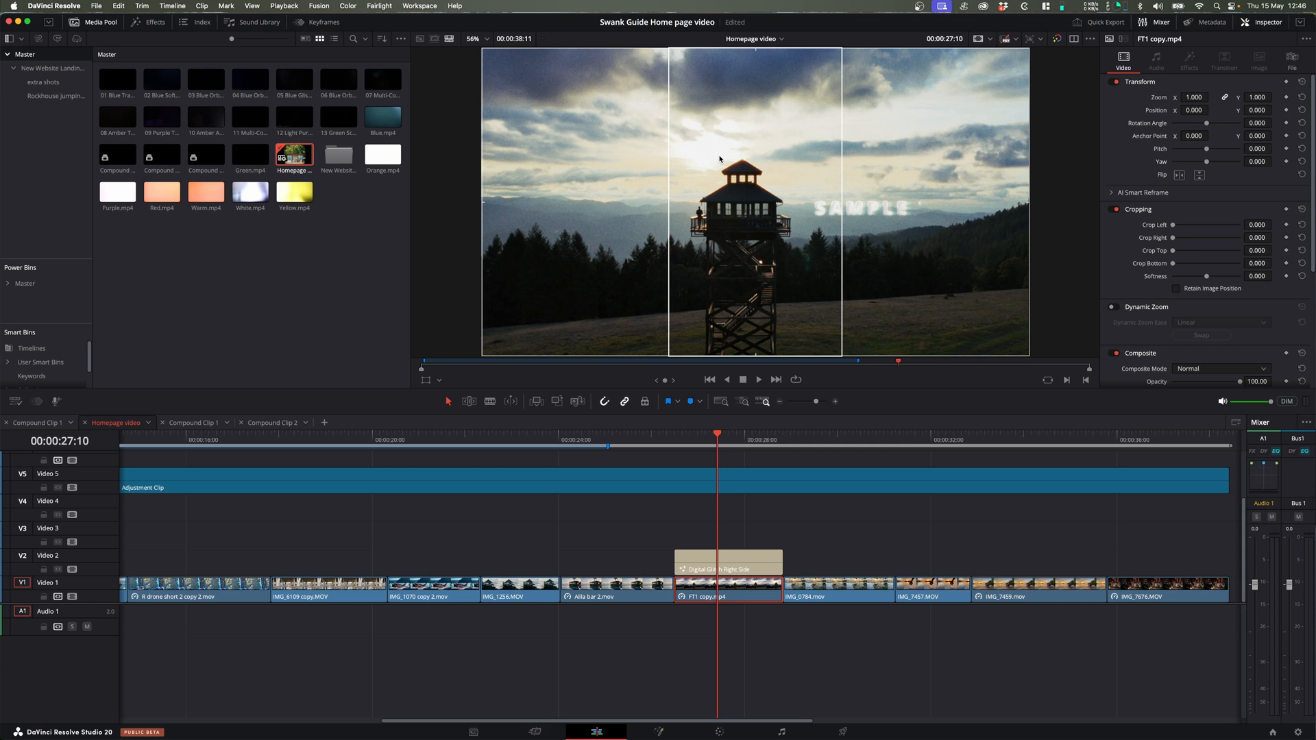
mouse_move(790, 212)
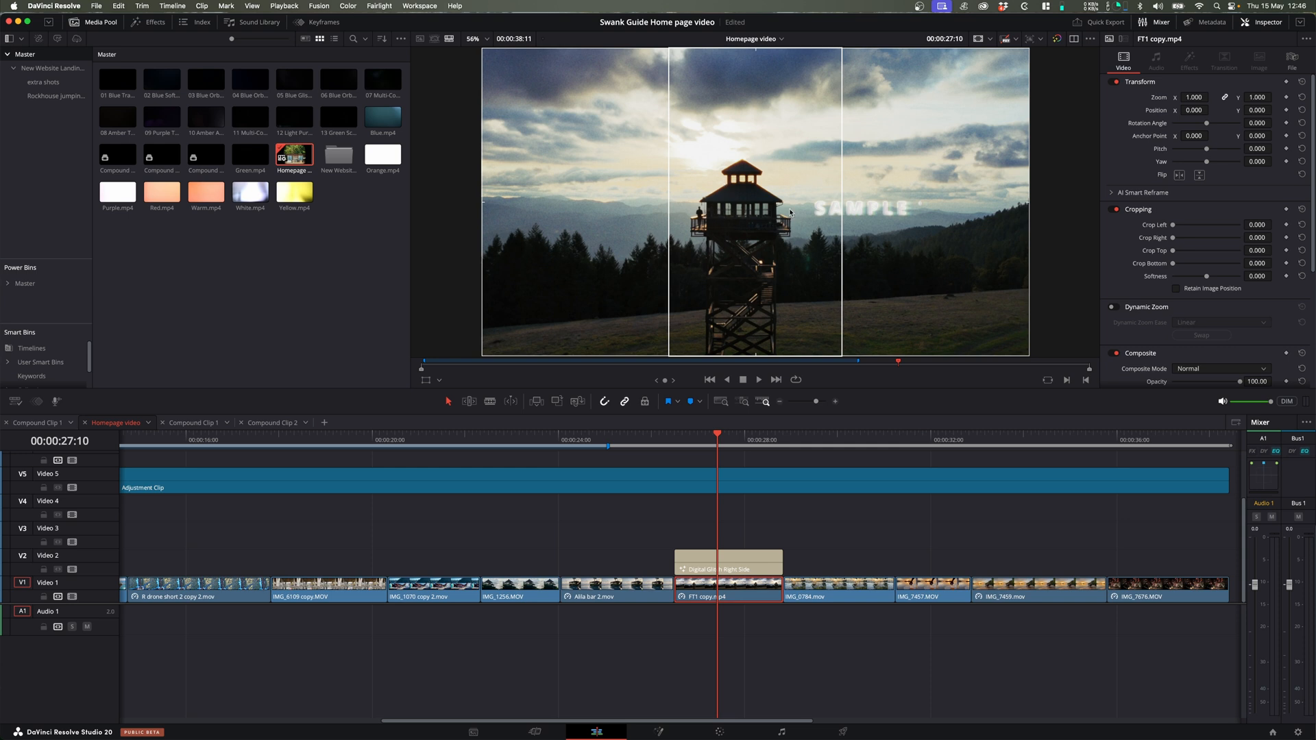
mouse_move(689, 246)
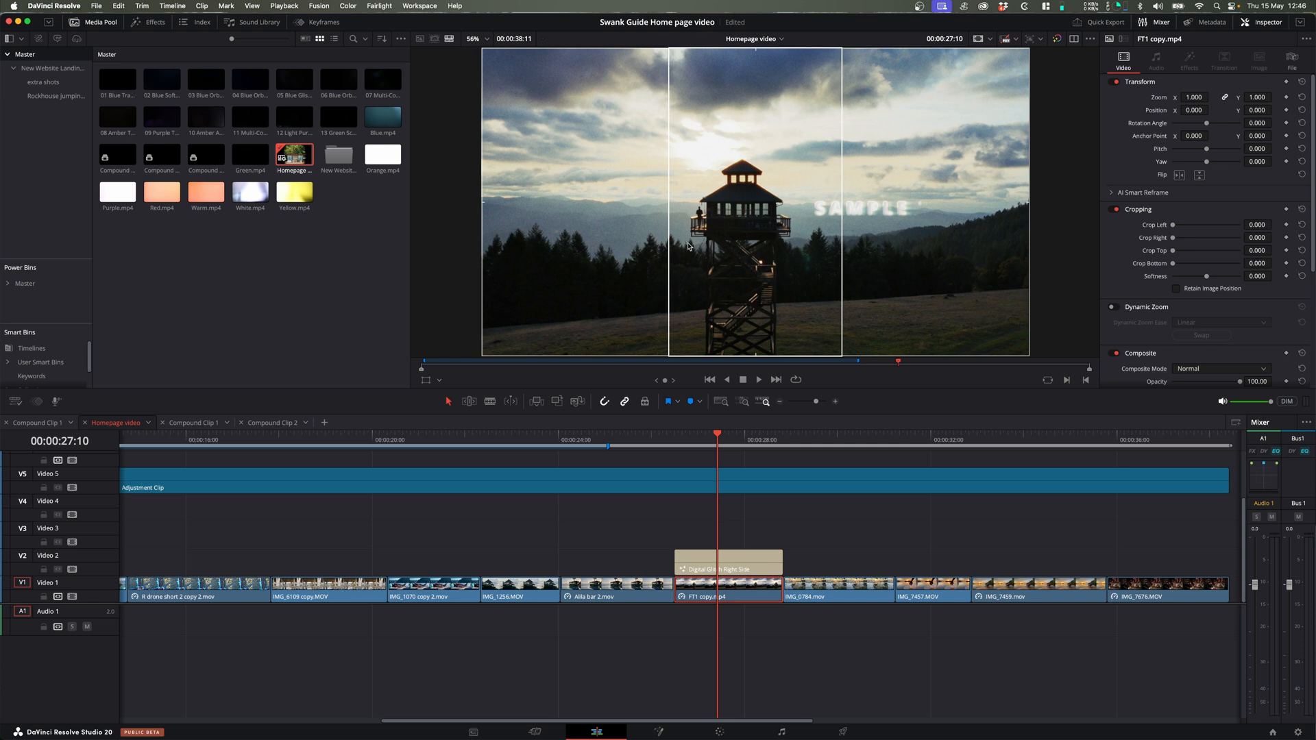
mouse_move(637, 347)
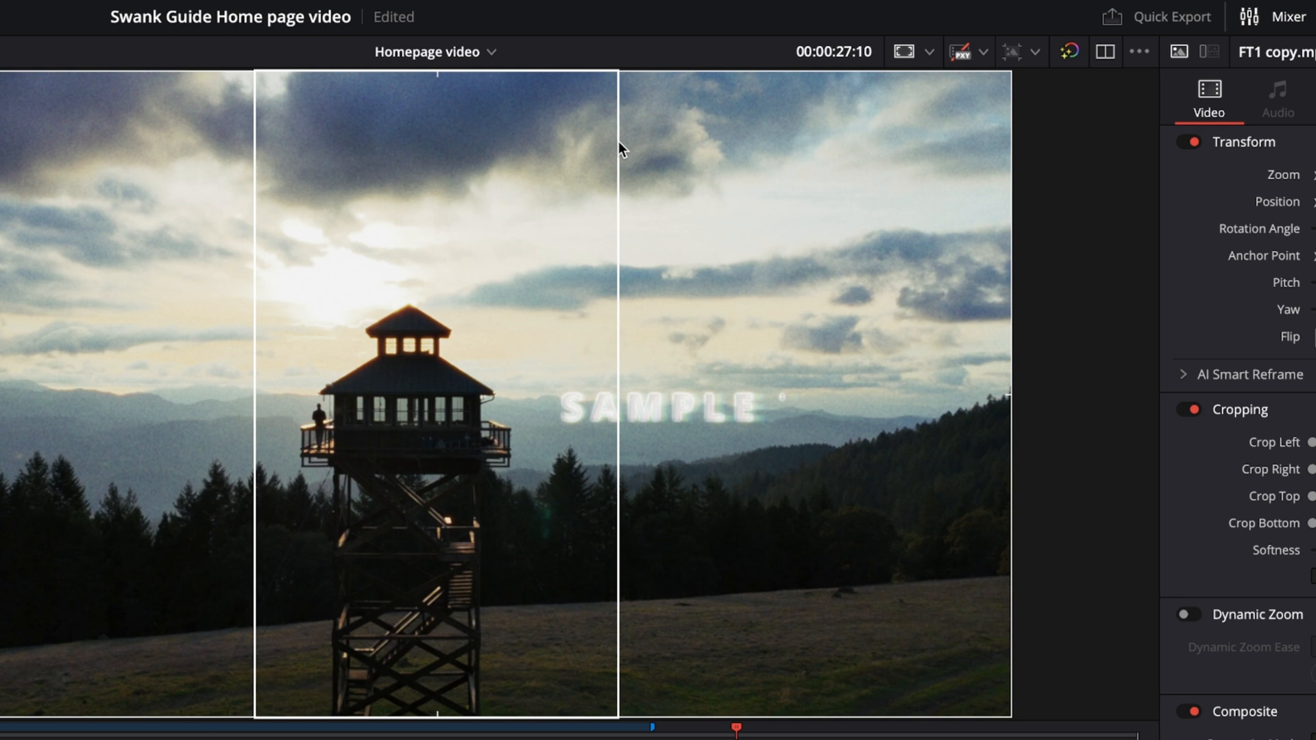
mouse_move(567, 208)
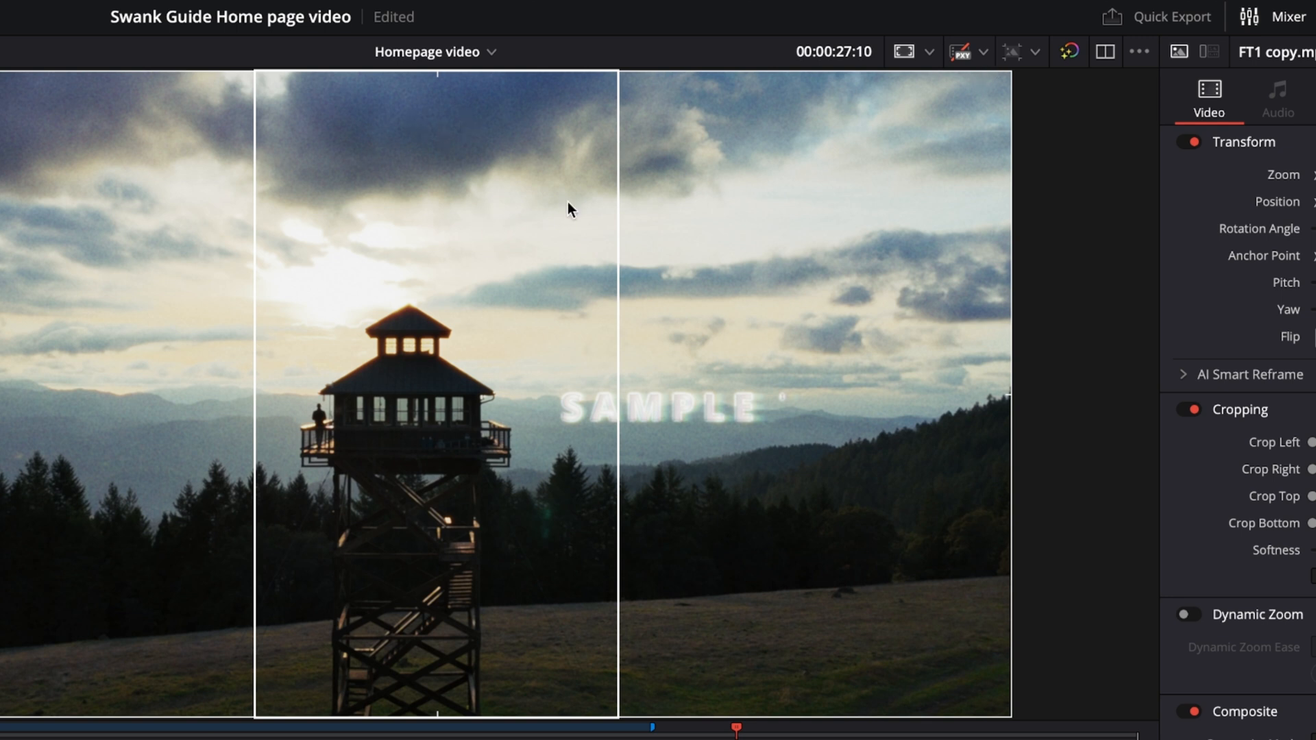
- Change the timeline resolution preset from Ultra HD to Portrait 1080 x 1920
click(1039, 52)
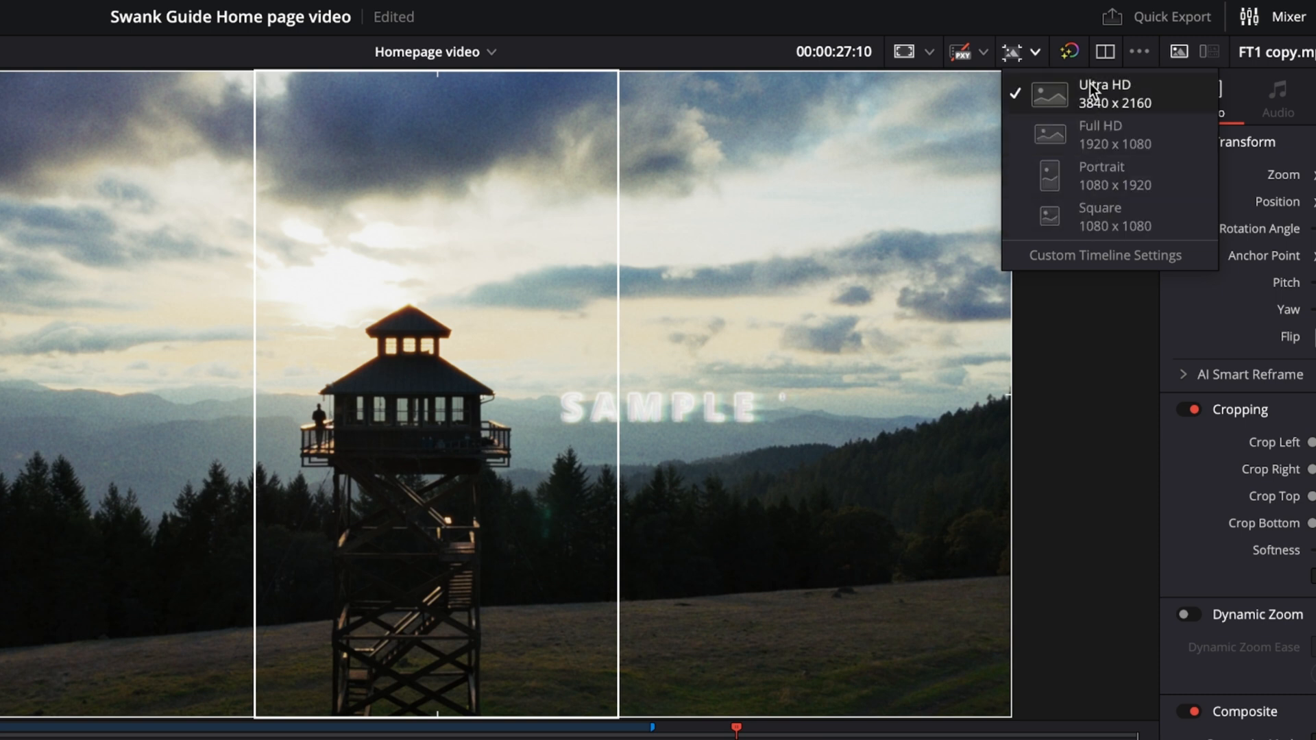
mouse_move(1112, 116)
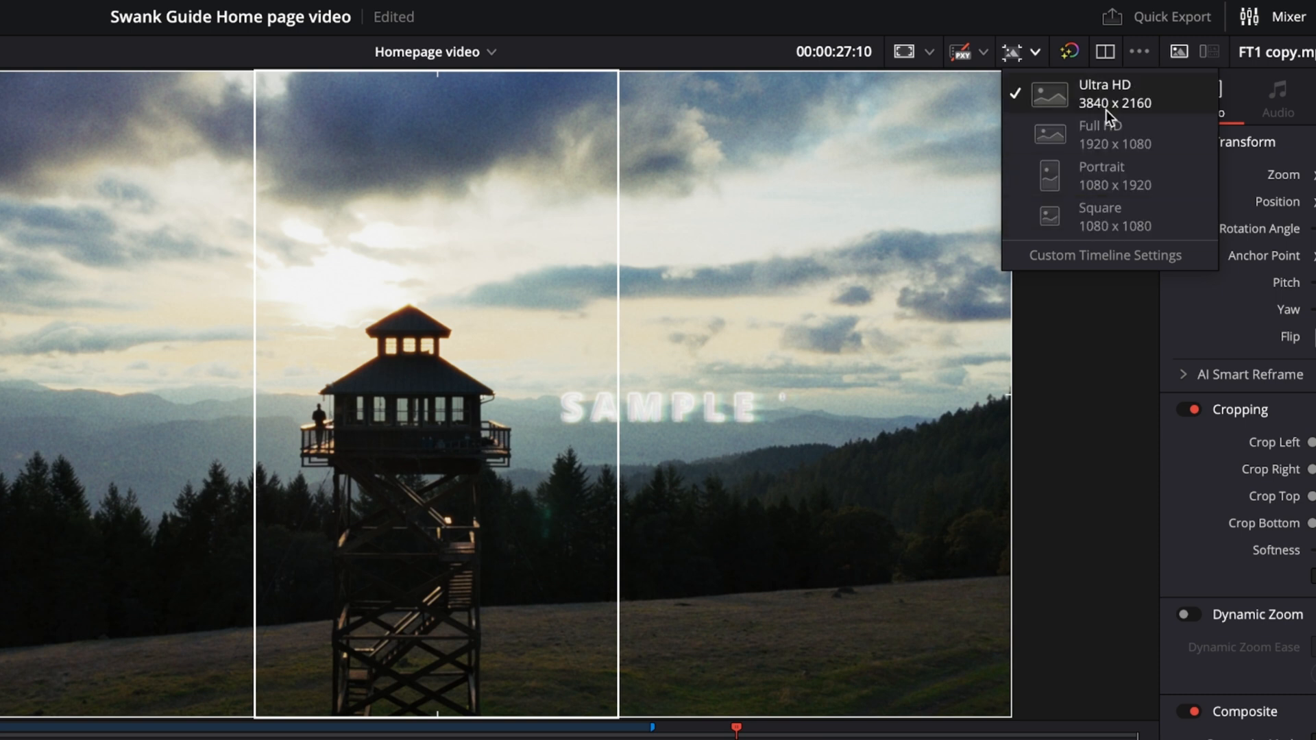
mouse_move(1096, 260)
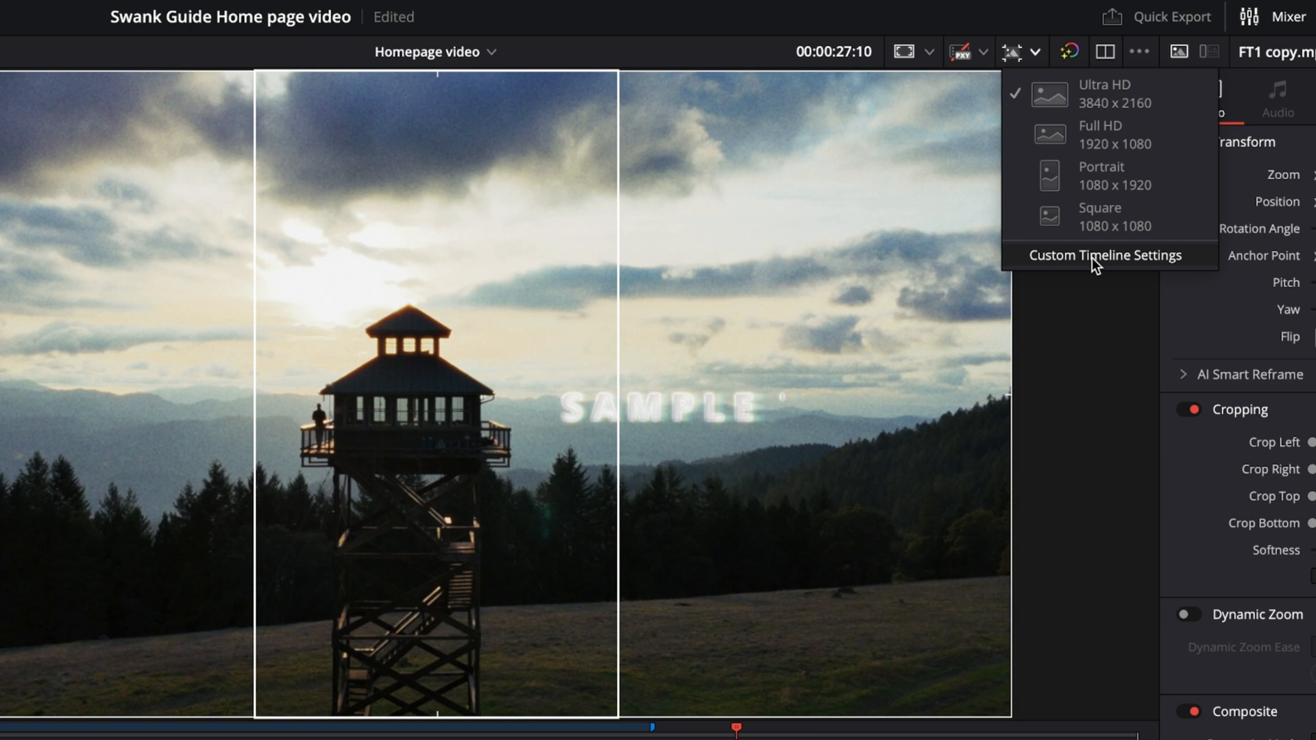
mouse_move(1101, 175)
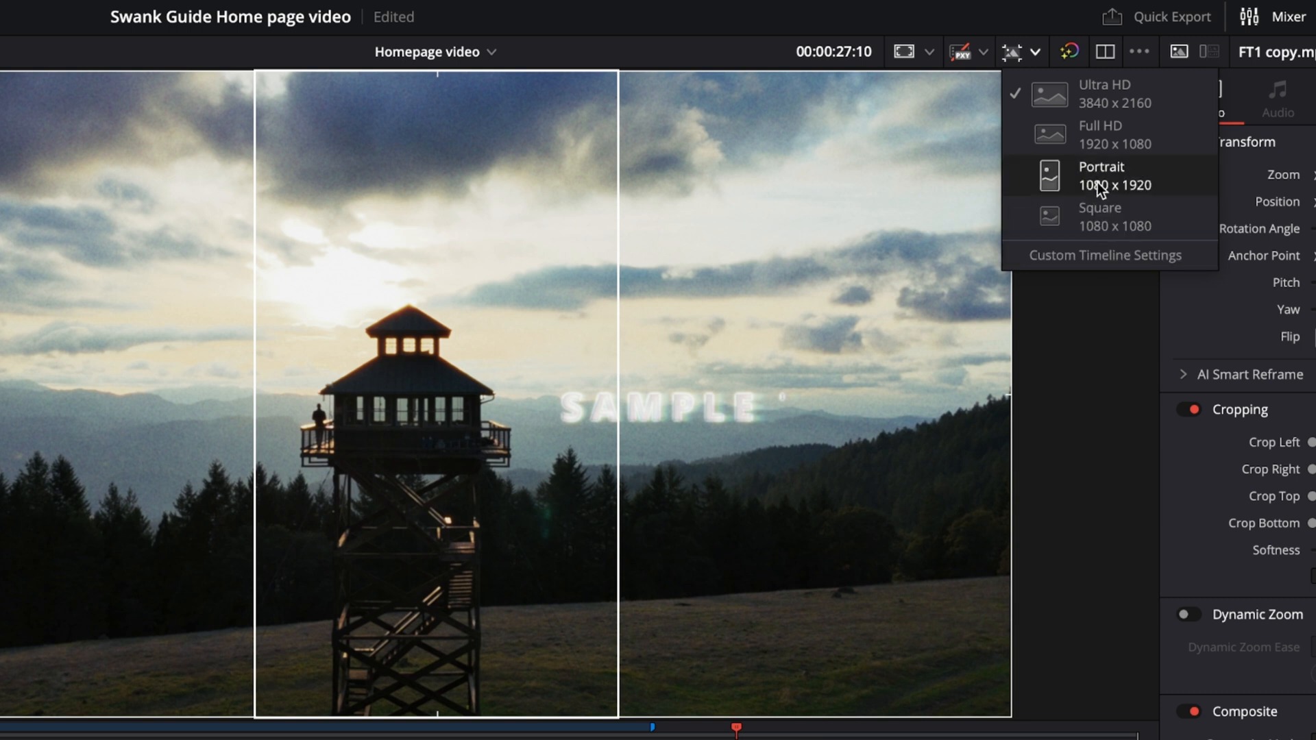
mouse_move(1138, 185)
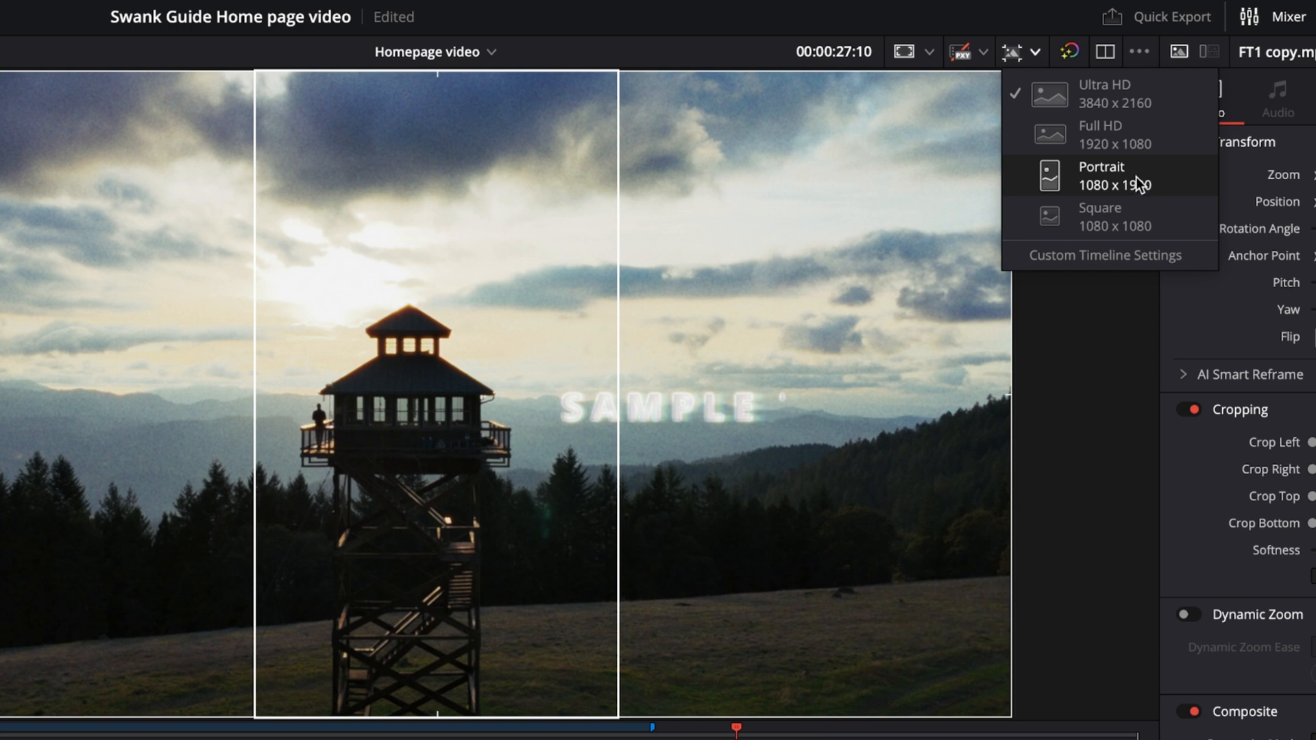
click(1101, 174)
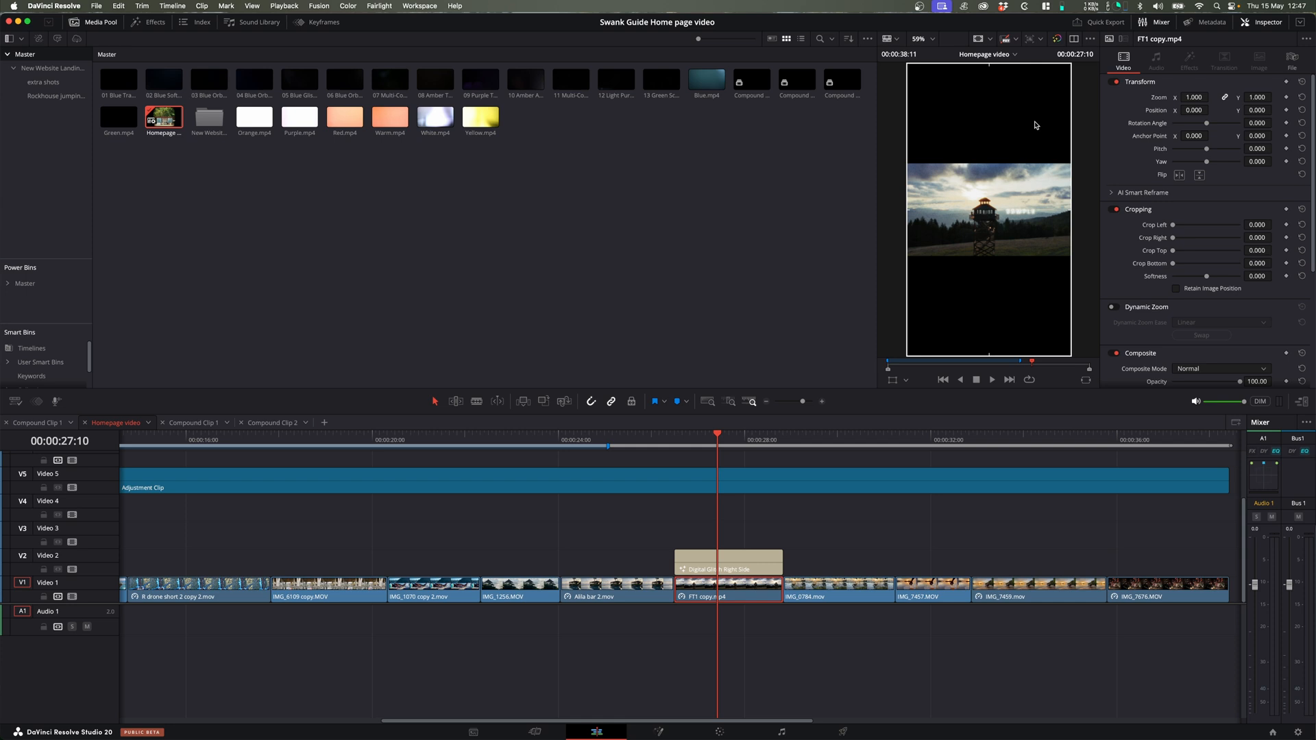
- Return the timeline to Ultra HD and bring up Timeline Settings for Homepage video from the Media Pool
click(1031, 39)
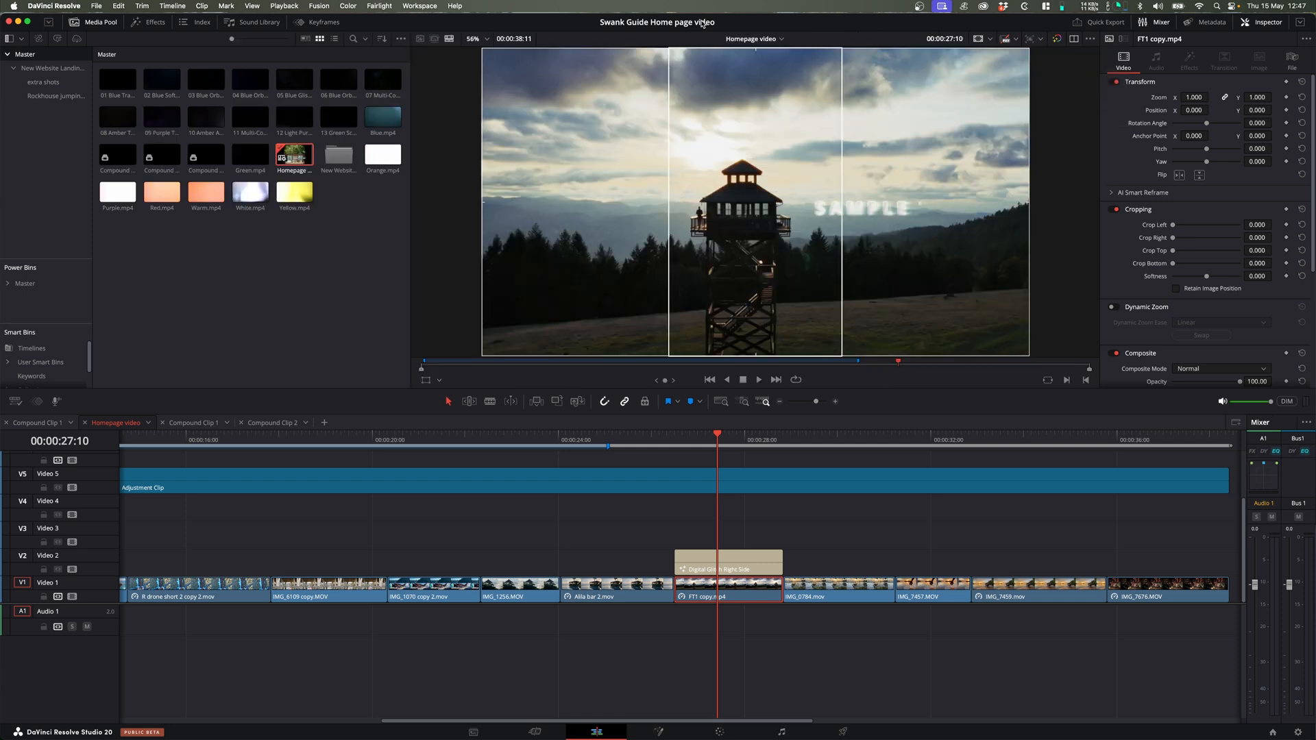
mouse_move(747, 234)
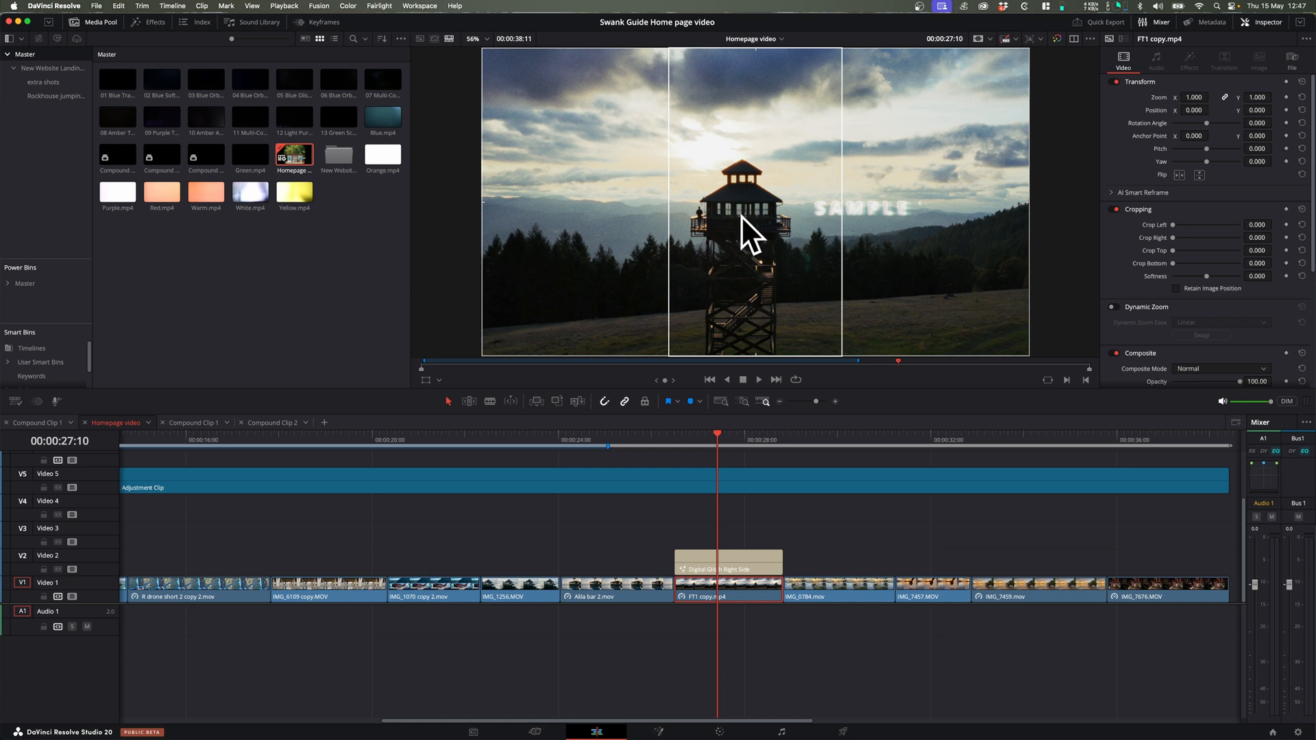
mouse_move(785, 224)
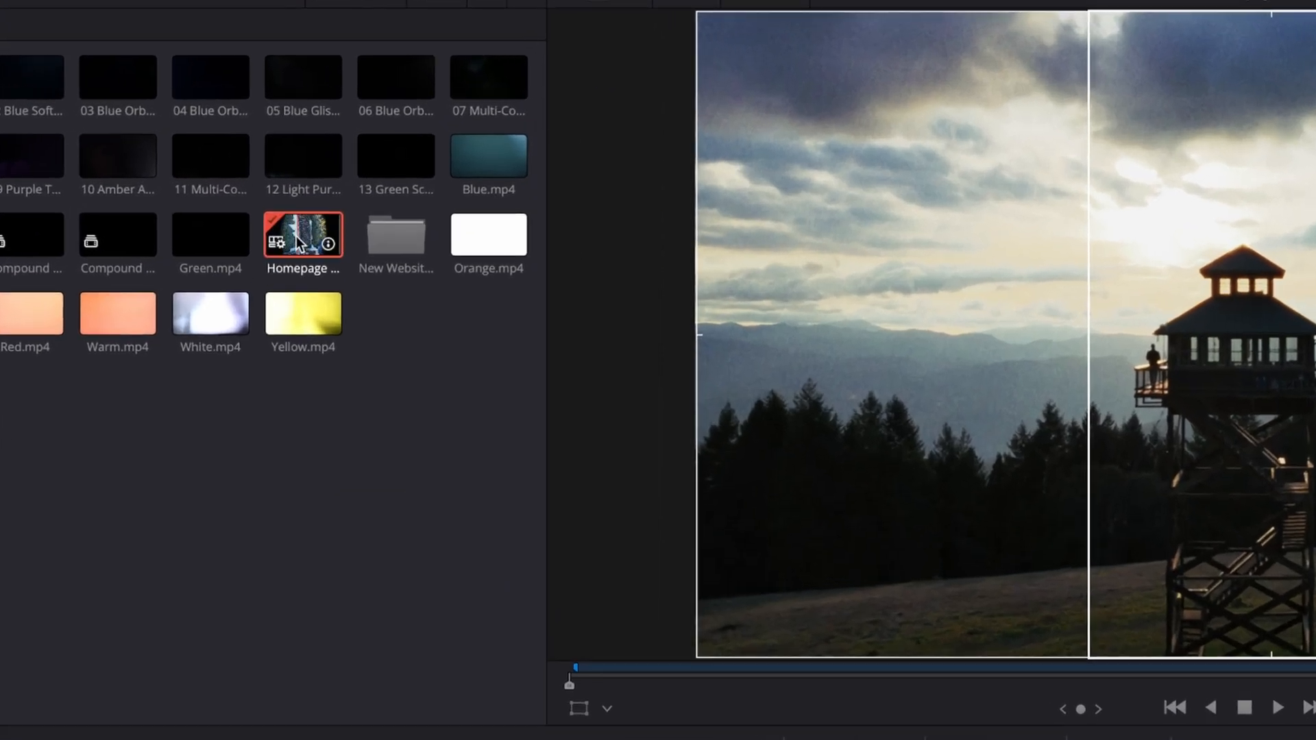
right_click(301, 235)
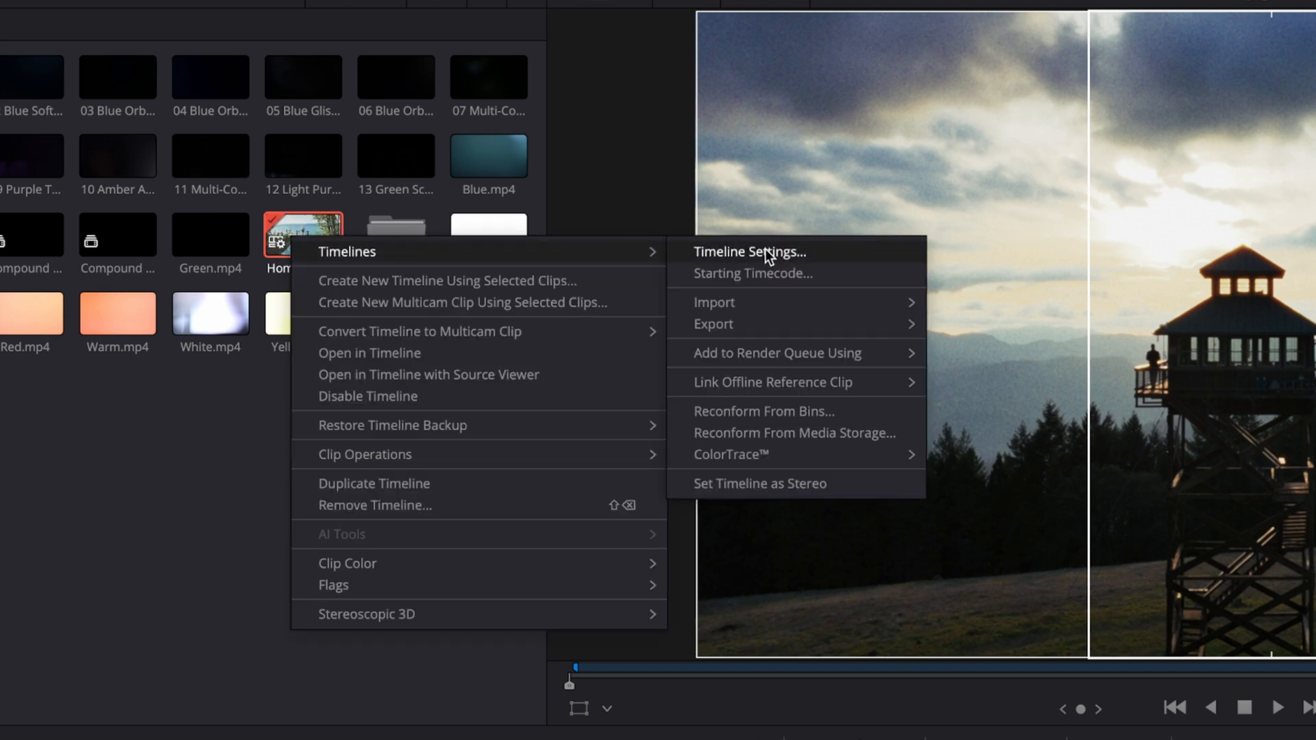
click(749, 252)
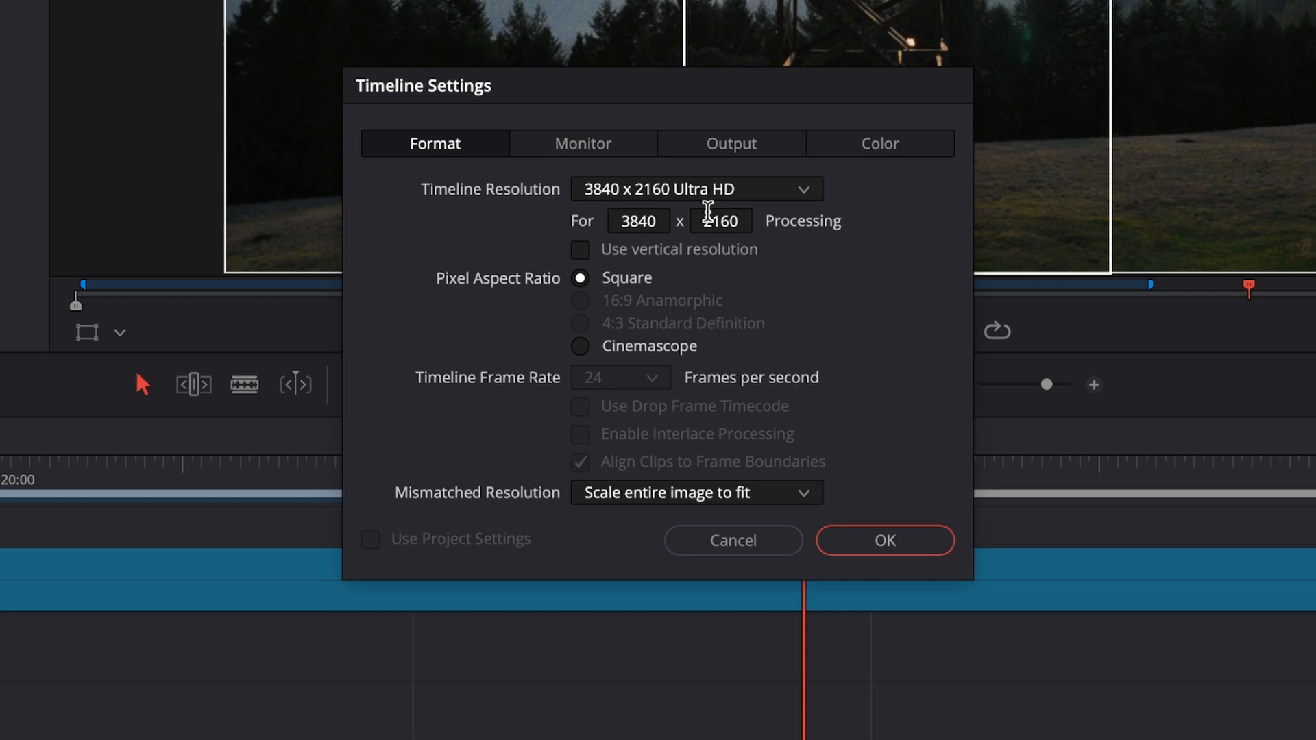
mouse_move(630, 351)
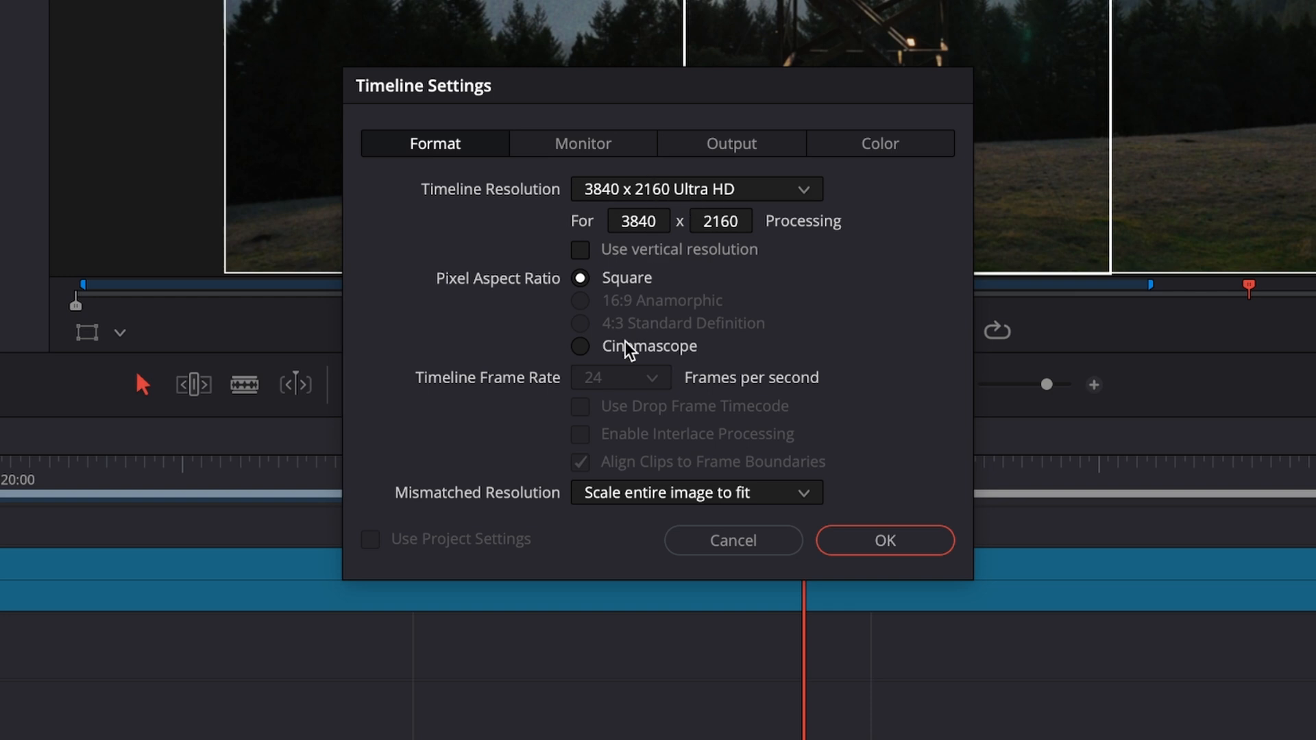
mouse_move(492, 555)
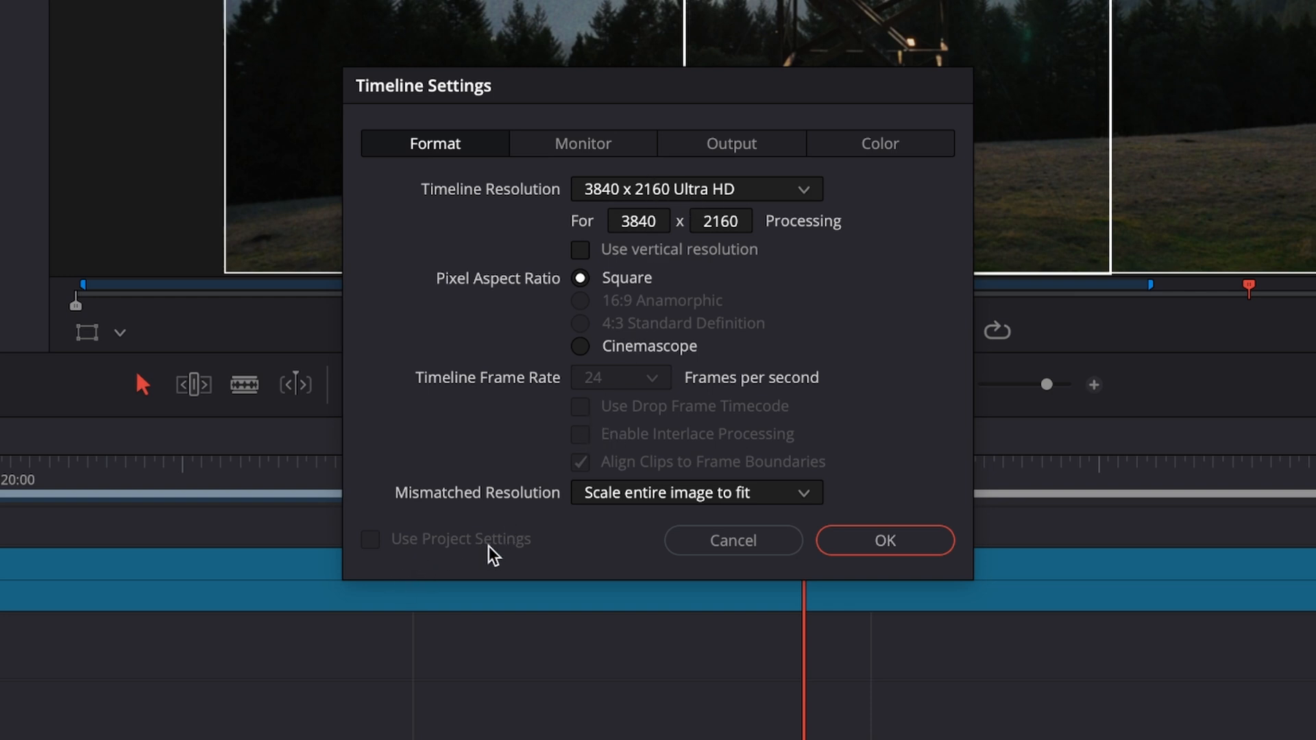
mouse_move(411, 550)
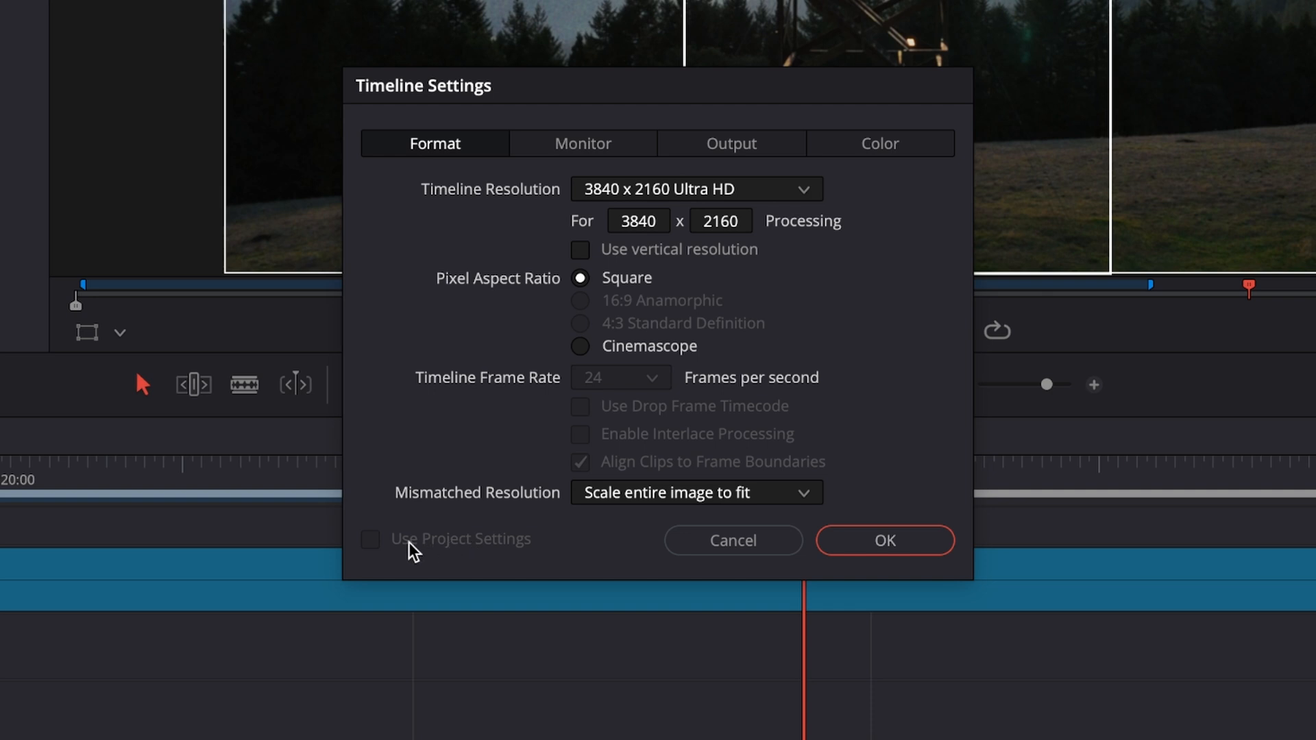
mouse_move(676, 191)
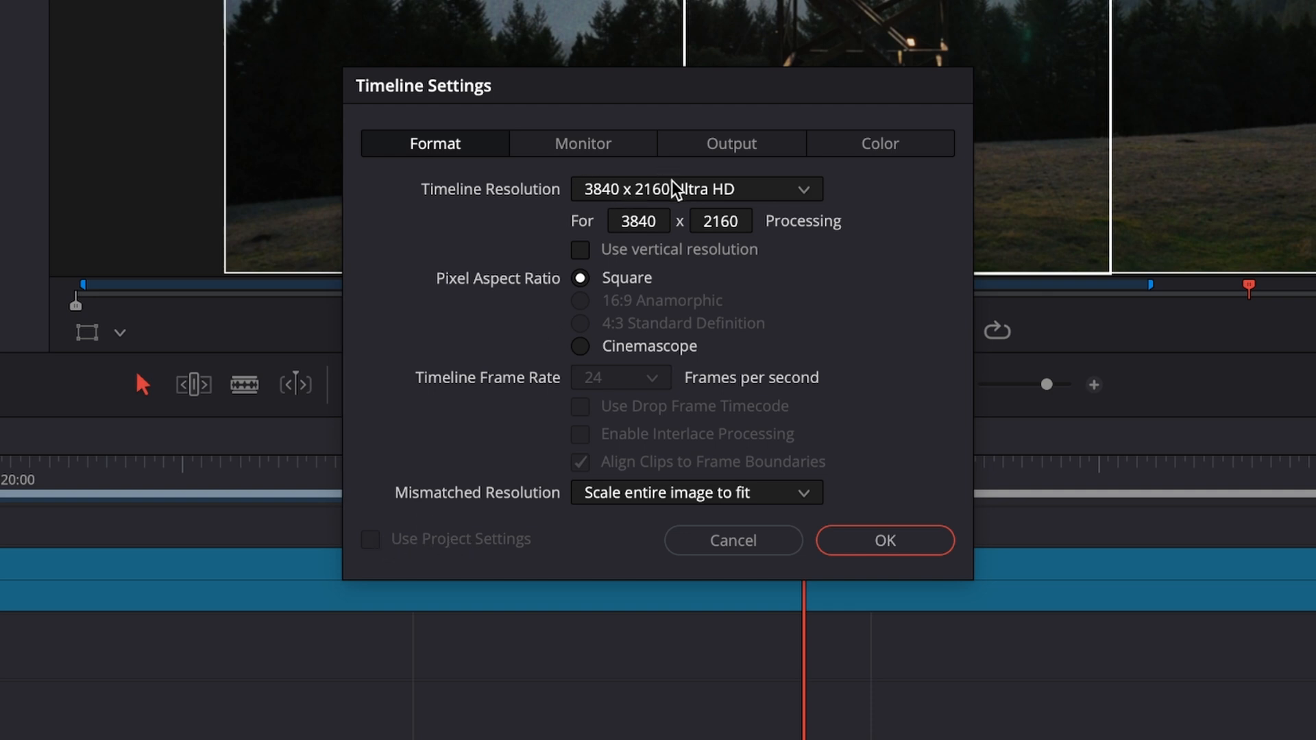
mouse_move(710, 292)
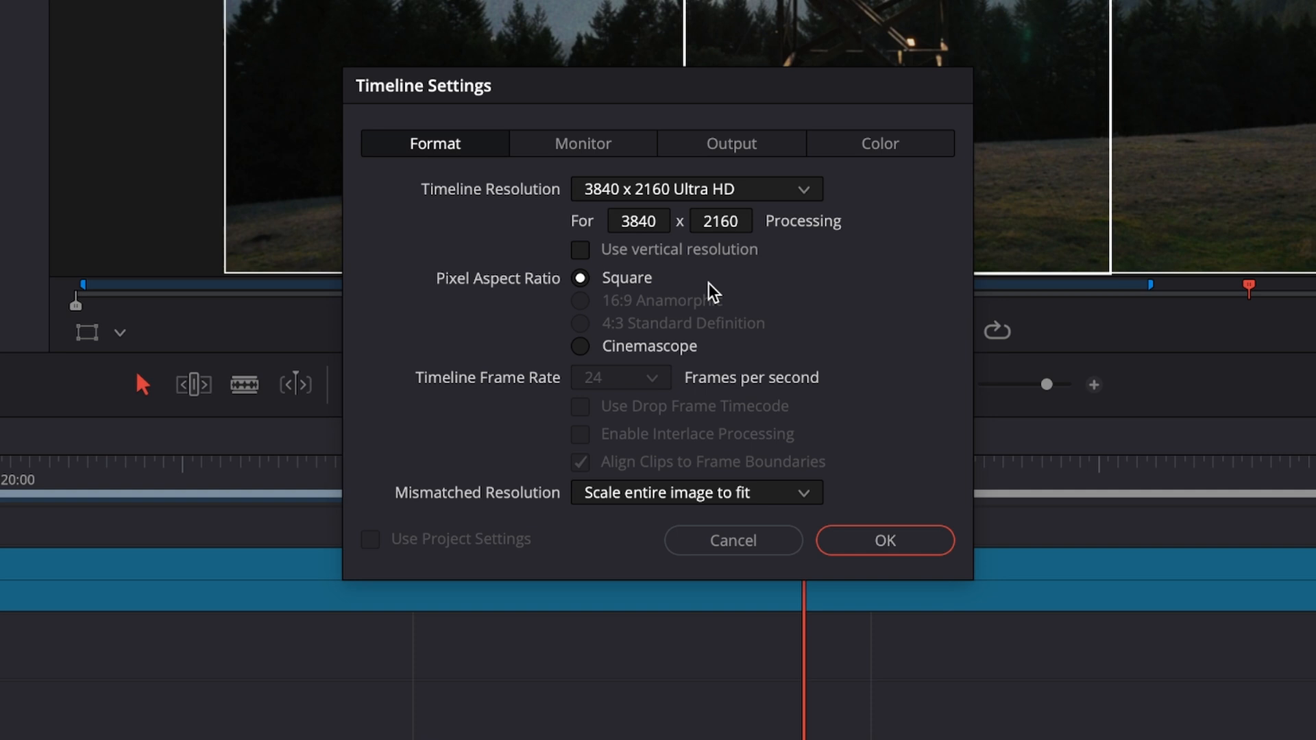
mouse_move(538, 194)
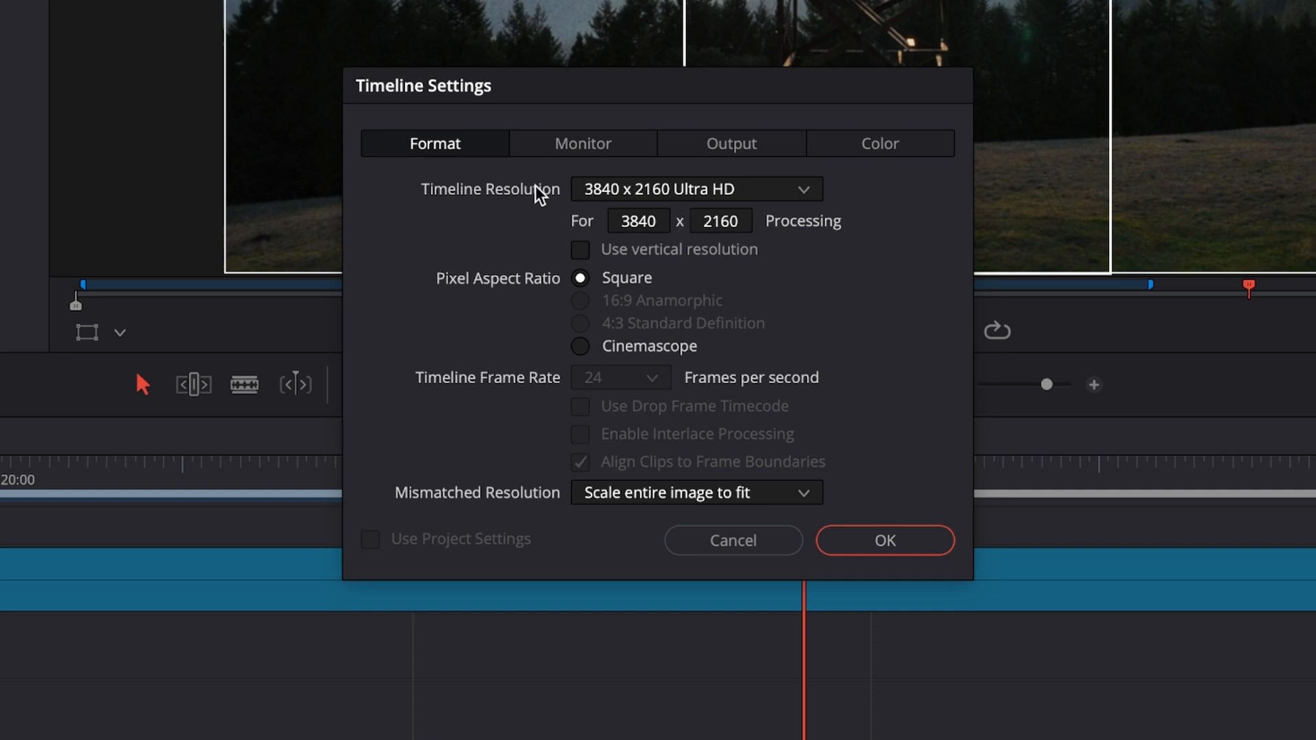
mouse_move(743, 354)
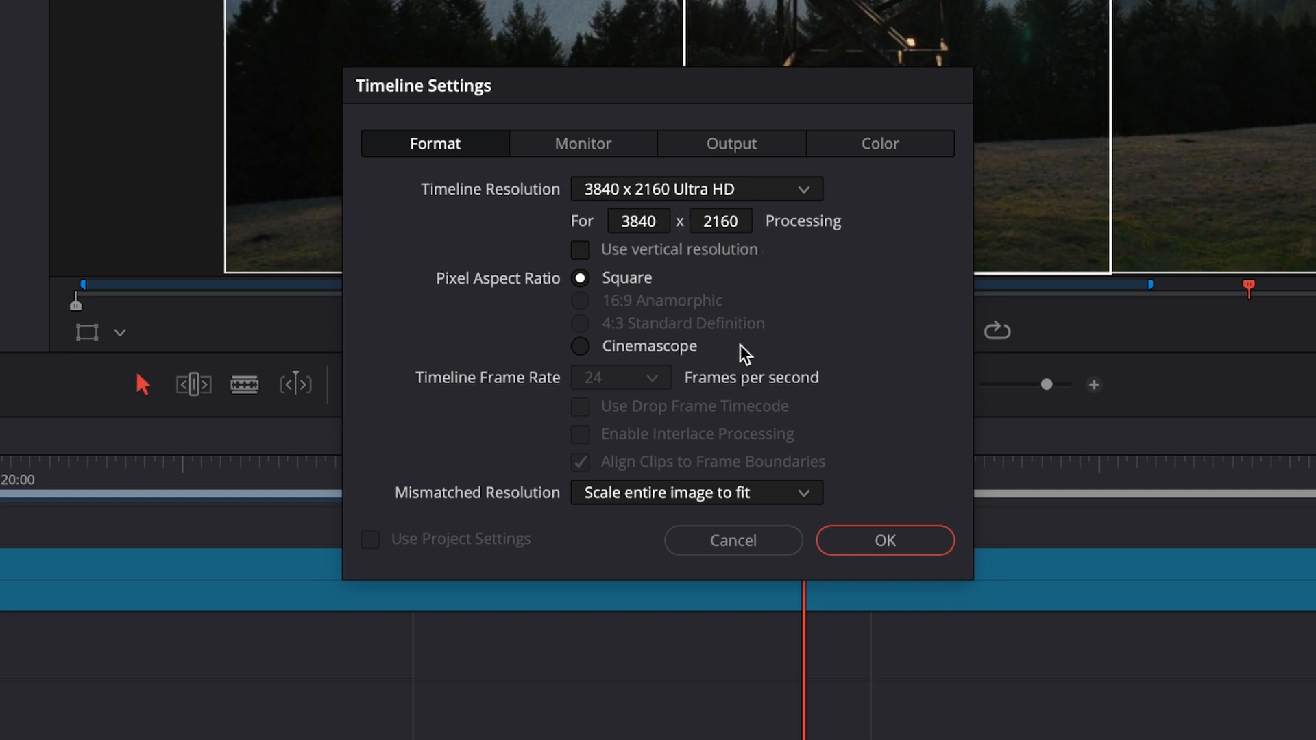
mouse_move(488, 510)
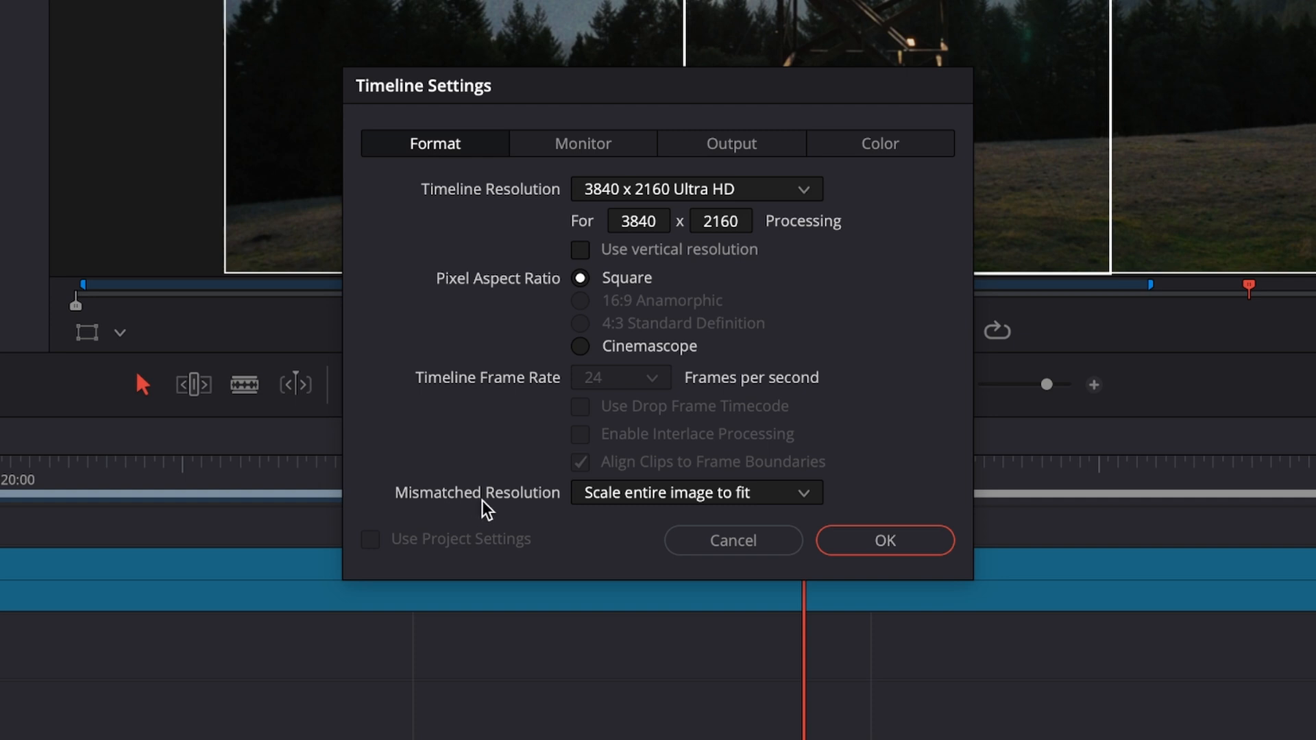
mouse_move(746, 510)
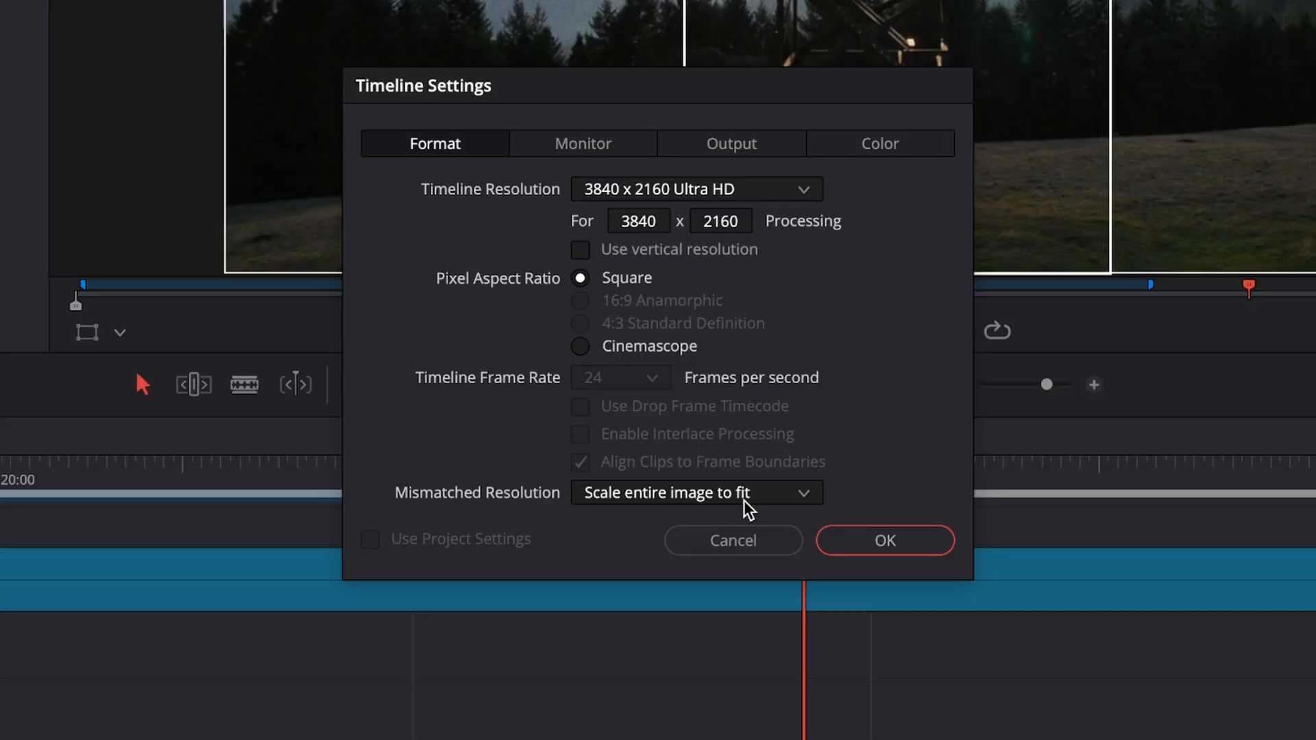
mouse_move(738, 503)
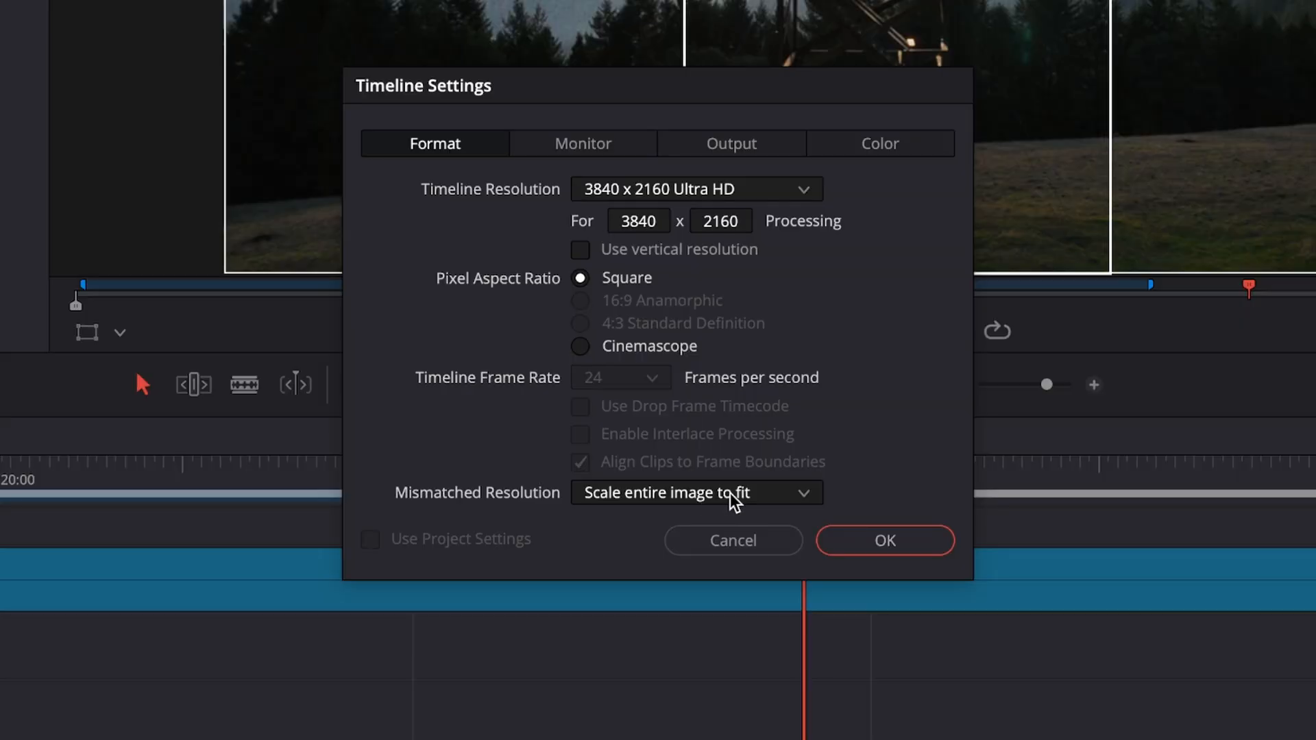
- Show the Mismatched Resolution choices on the Format tab, currently 'Scale entire image to fit'
click(695, 492)
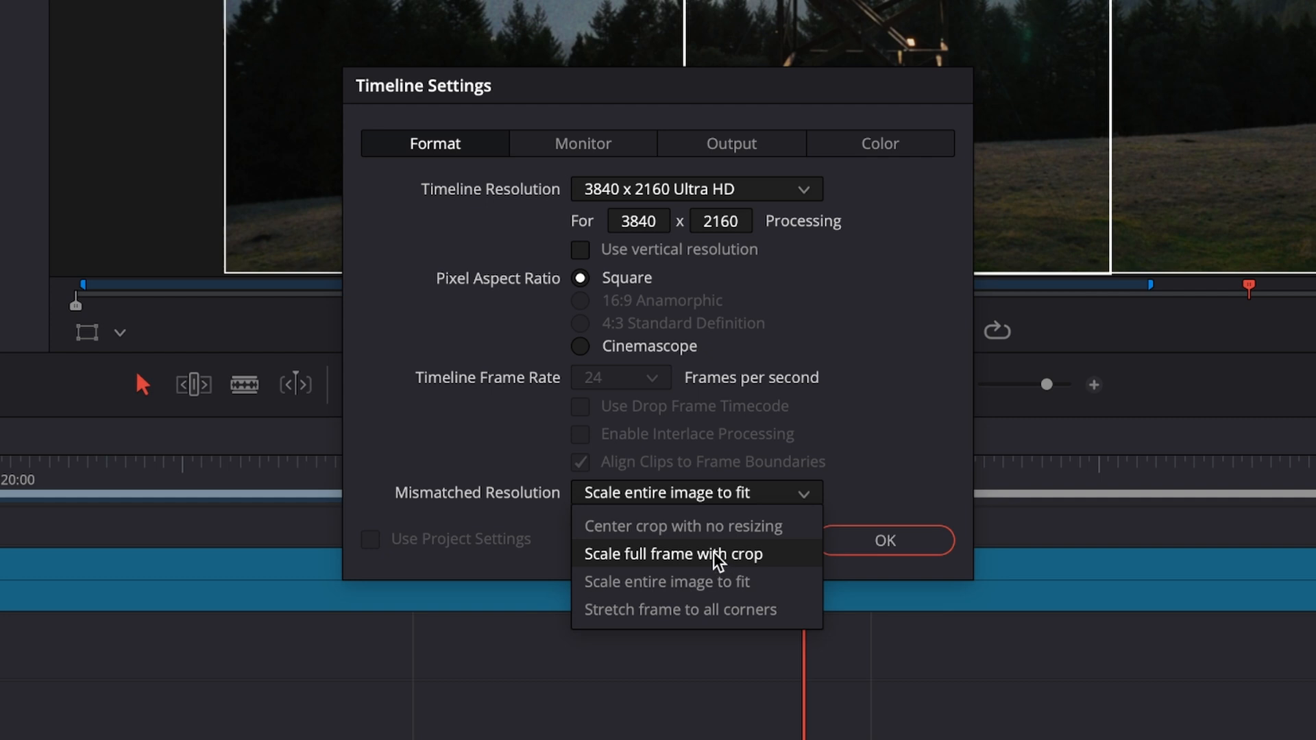
- Set Mismatched Resolution to 'Scale full frame with crop' and confirm the timeline settings
click(671, 552)
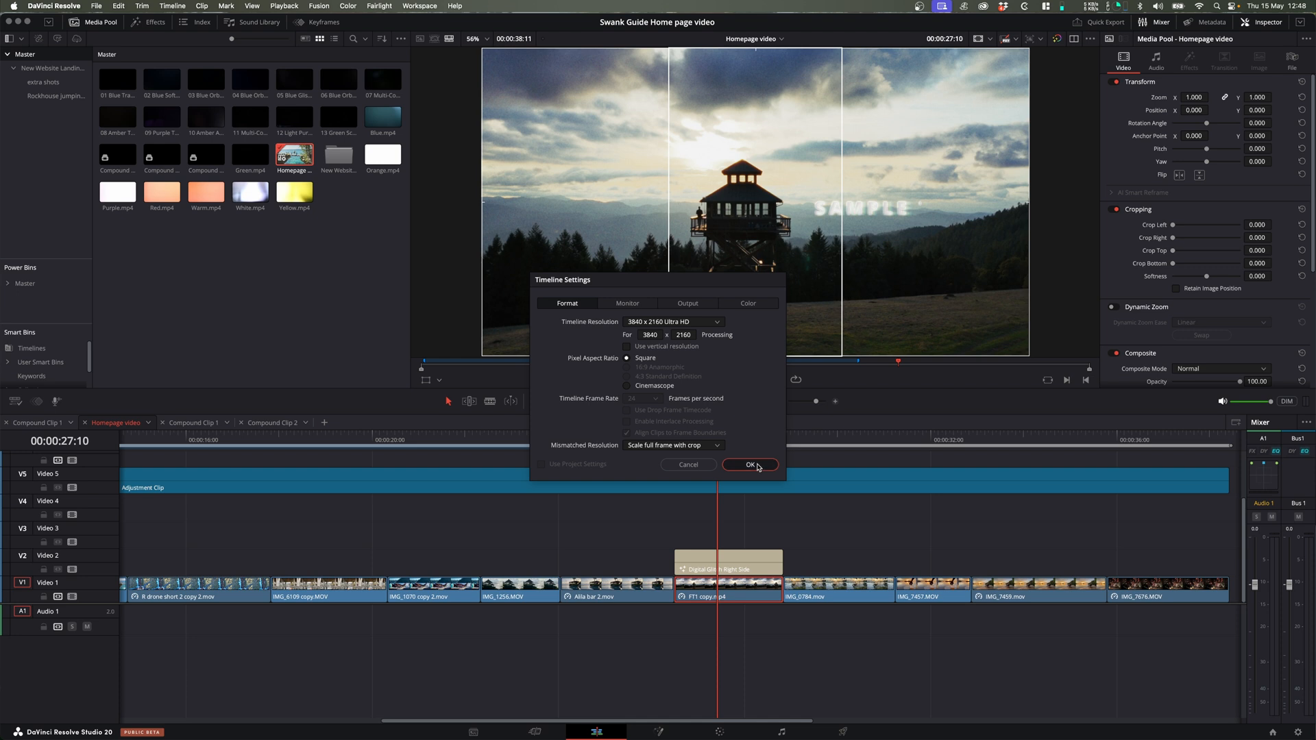
click(749, 465)
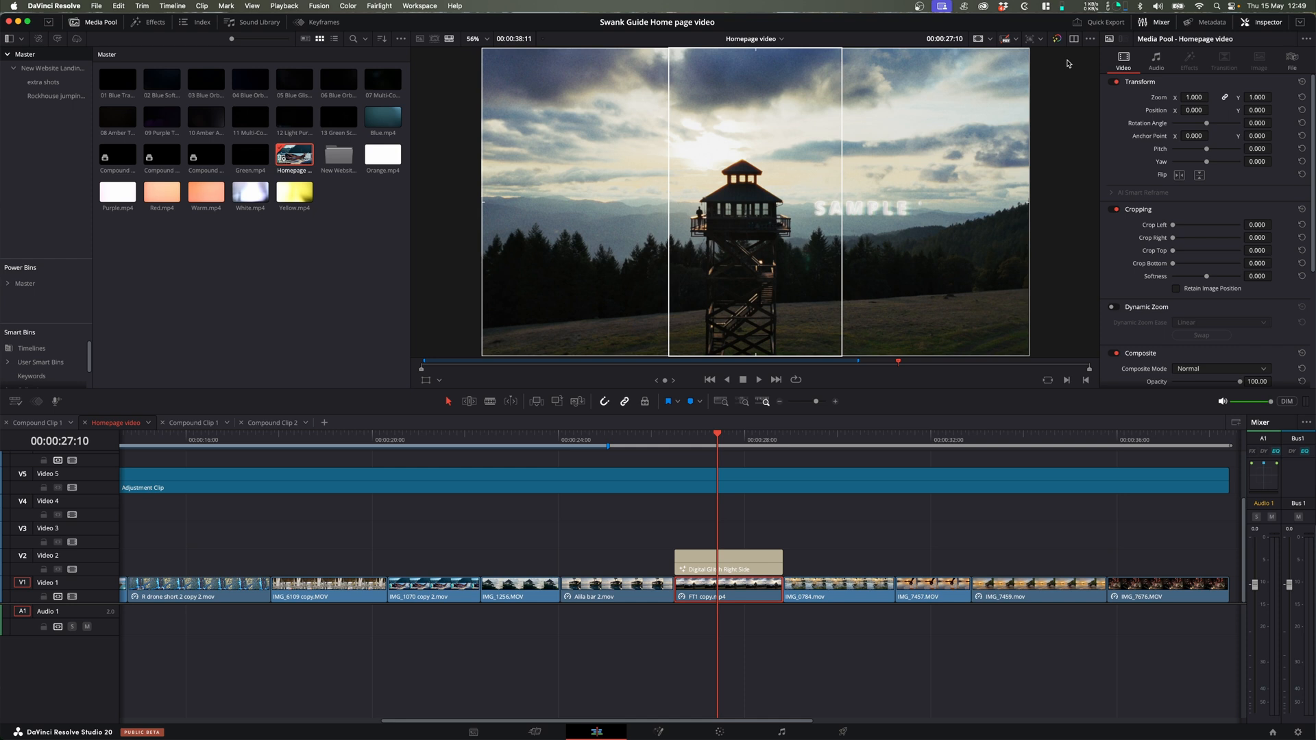
mouse_move(1001, 54)
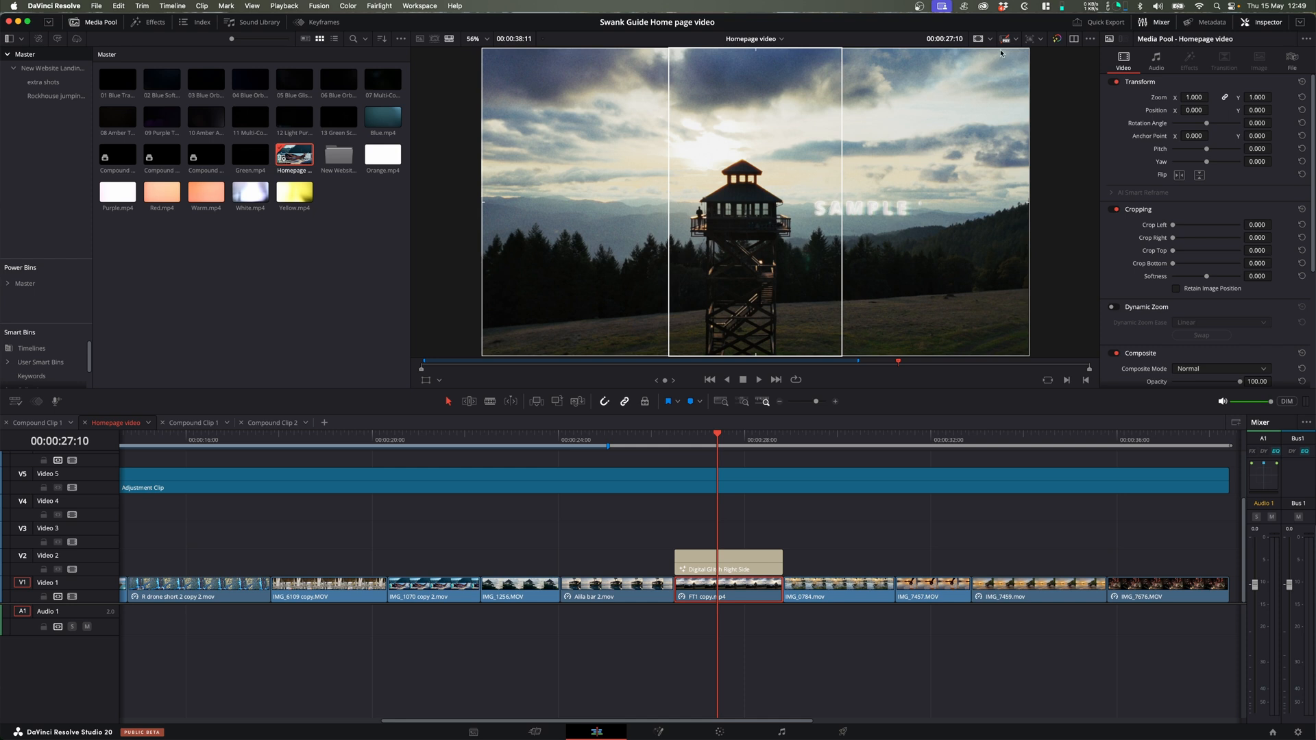
mouse_move(694, 66)
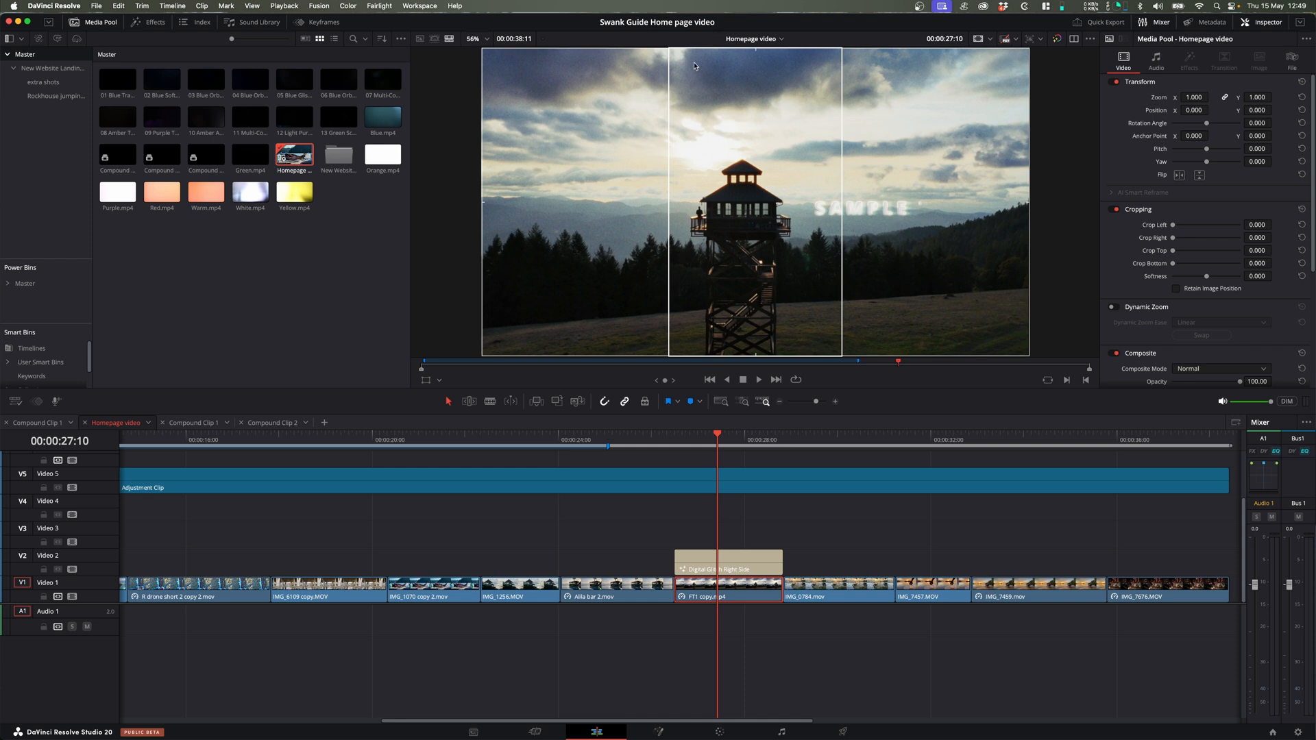